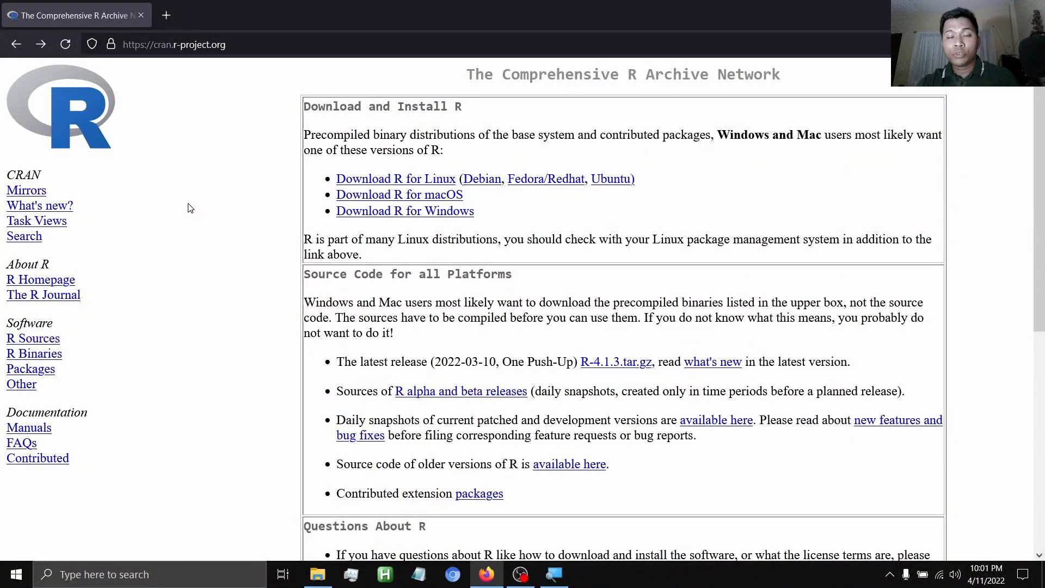
mouse_move(37, 110)
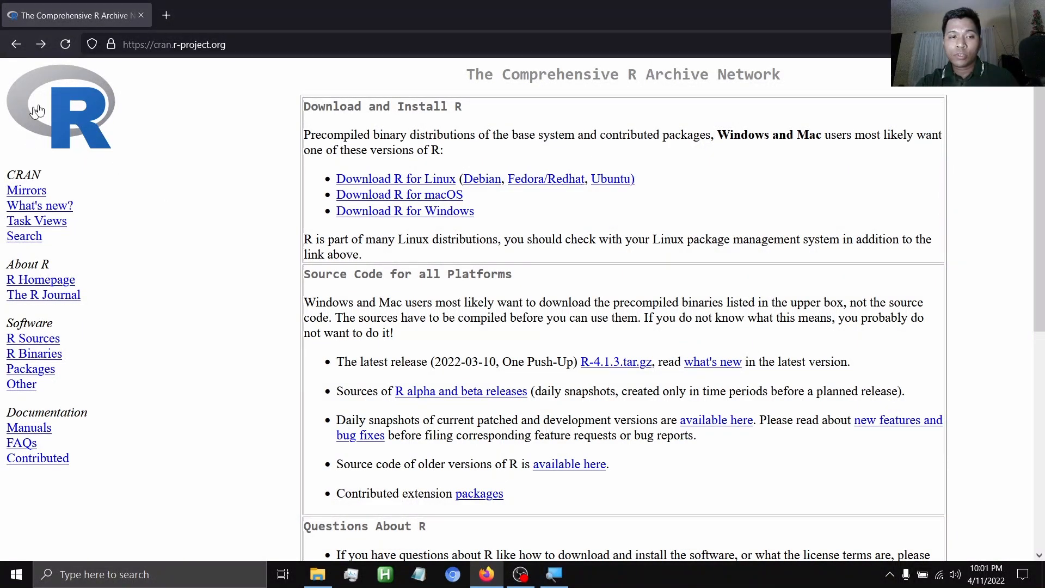
Step: Zoom in on the CRAN home page and follow 'Download R for Windows'
key("ctrl+plus")
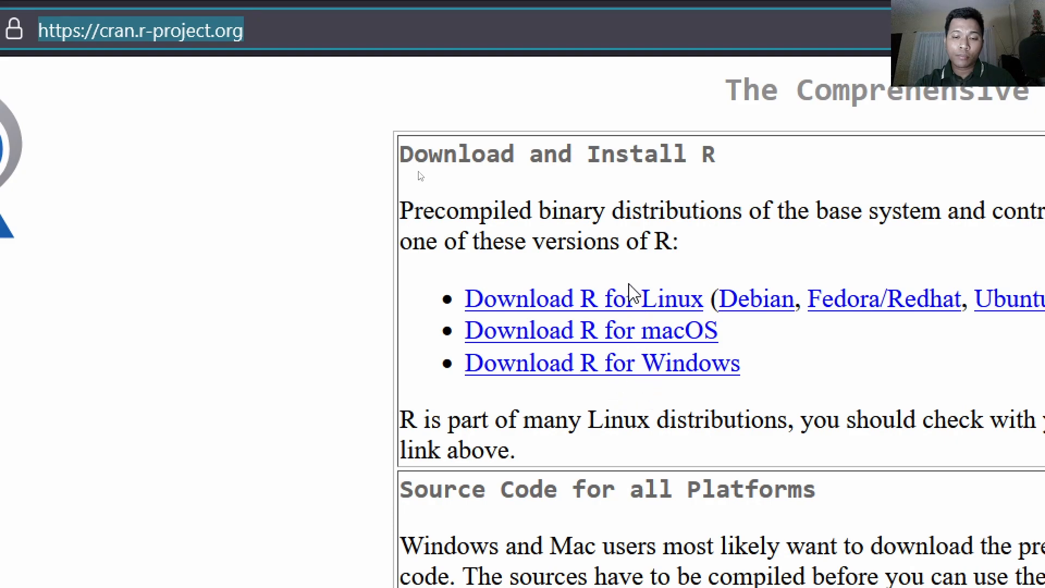
mouse_move(647, 376)
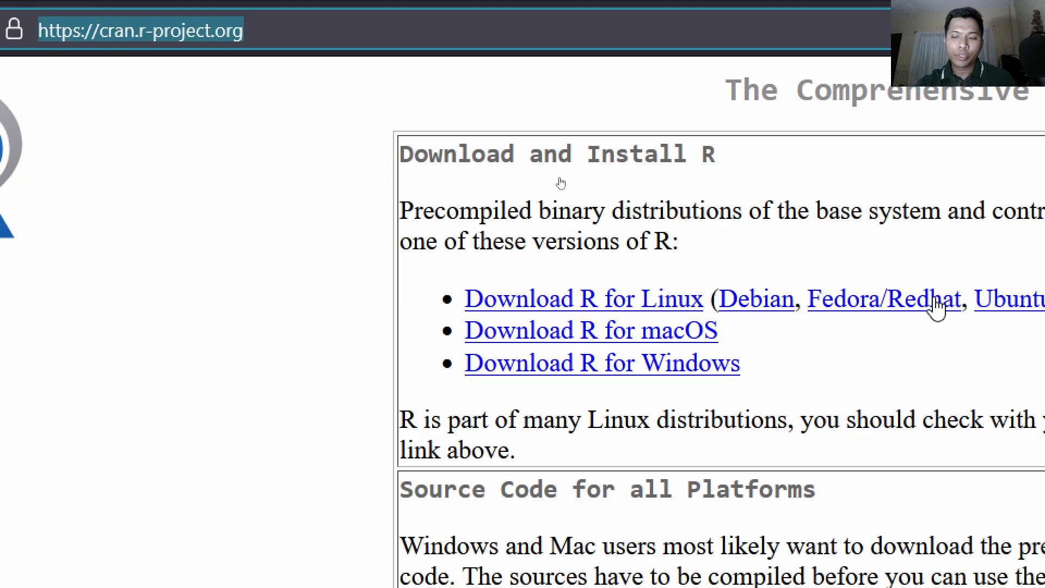
mouse_move(624, 365)
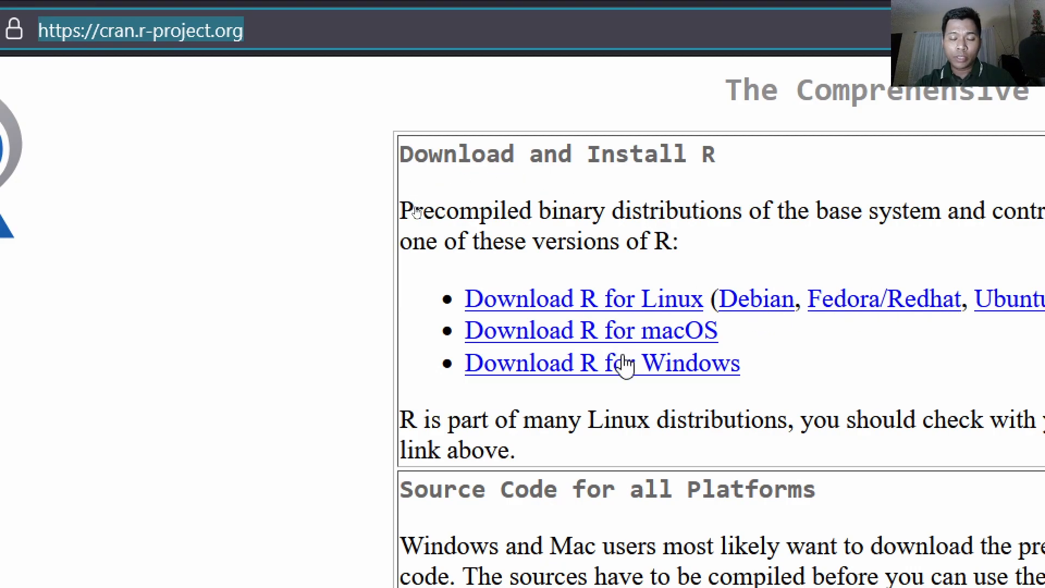
mouse_move(606, 374)
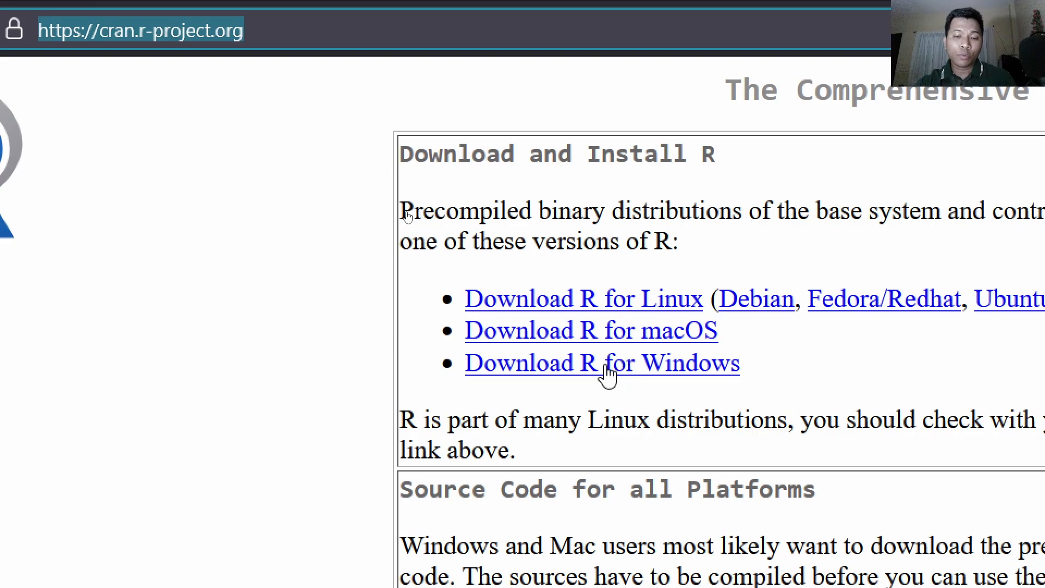
left_click(602, 363)
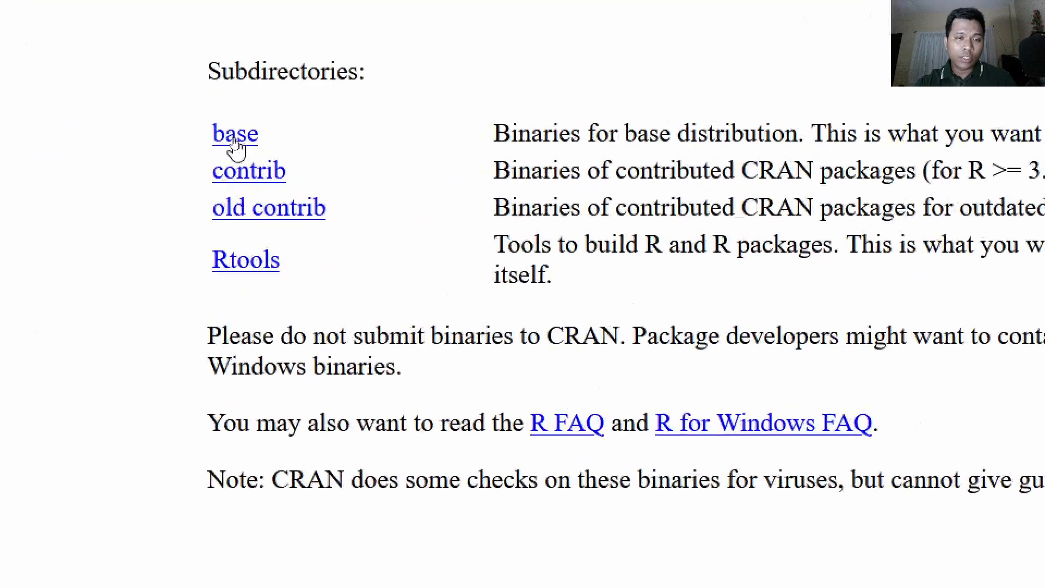
Step: Open the base binaries page and download the R 4.1.3 Windows installer
left_click(234, 133)
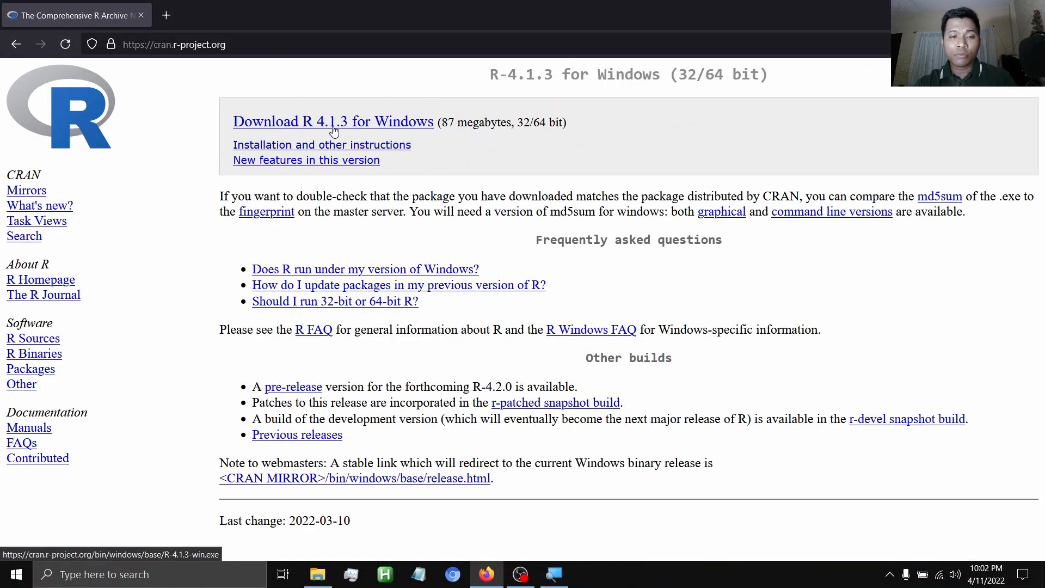
mouse_move(322, 145)
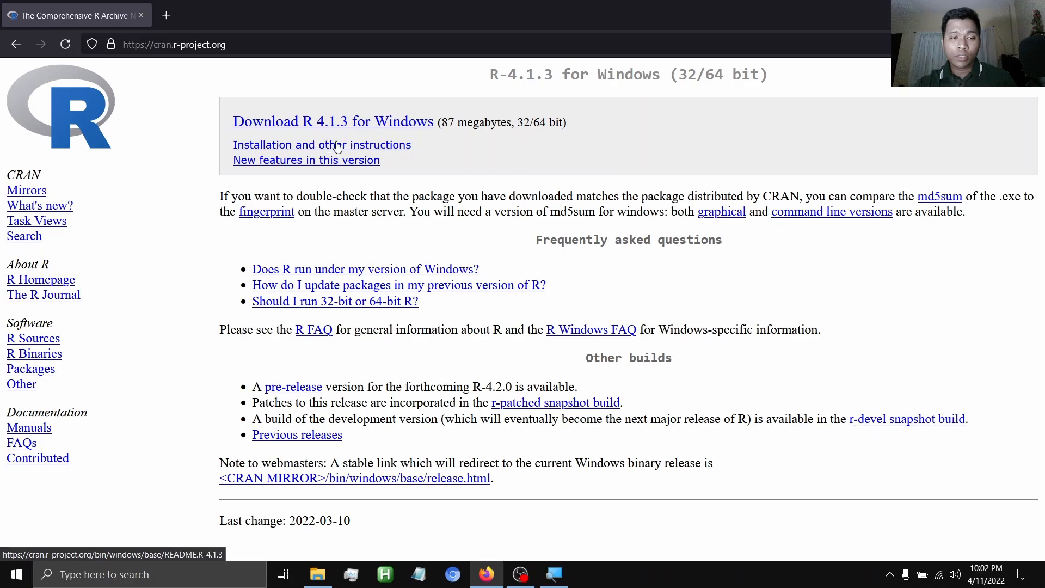
mouse_move(318, 130)
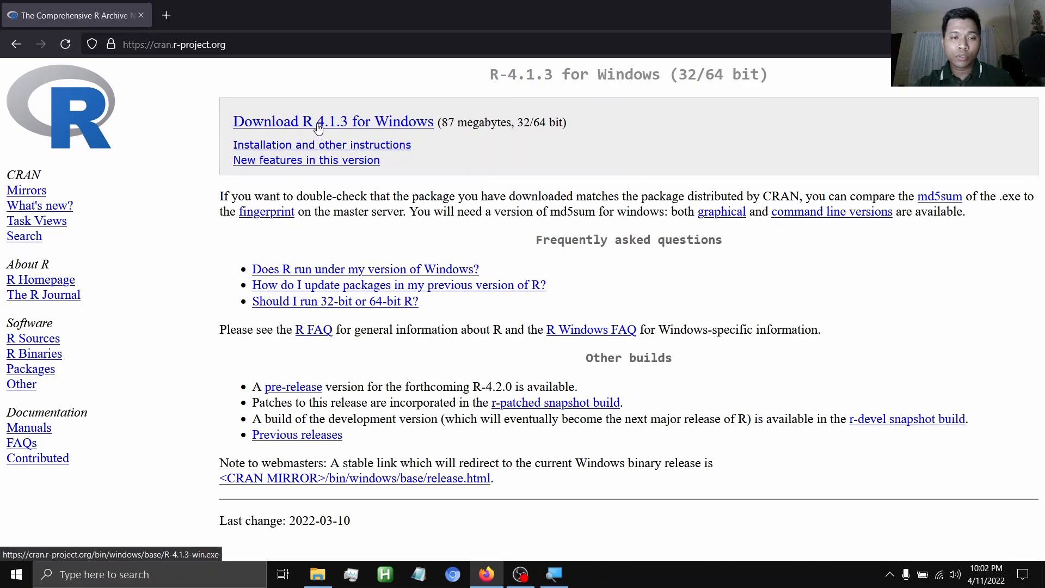
left_click(333, 122)
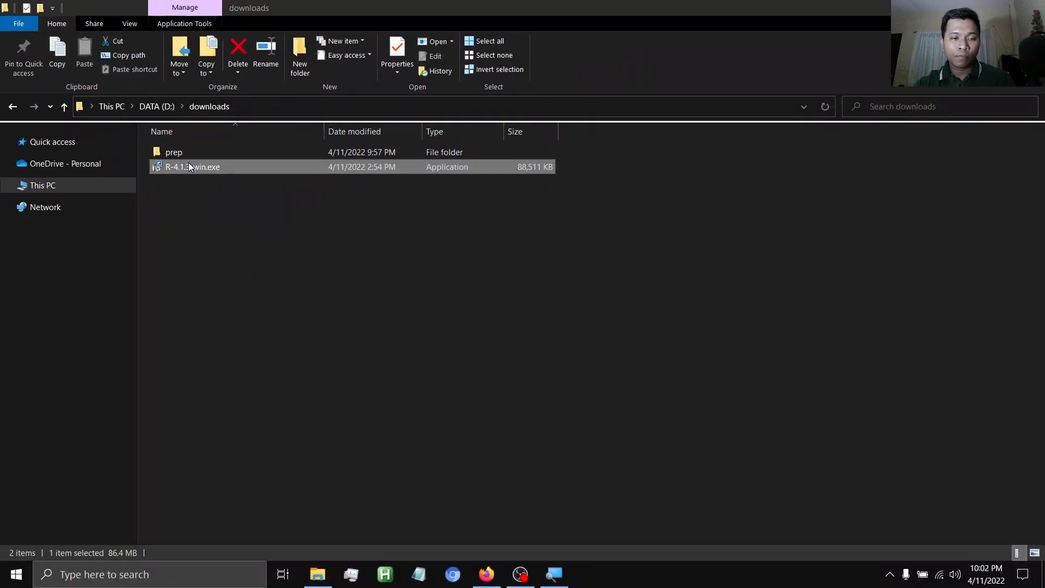
Step: Run R-4.1.3-win.exe from the D:\downloads folder
double_click(193, 167)
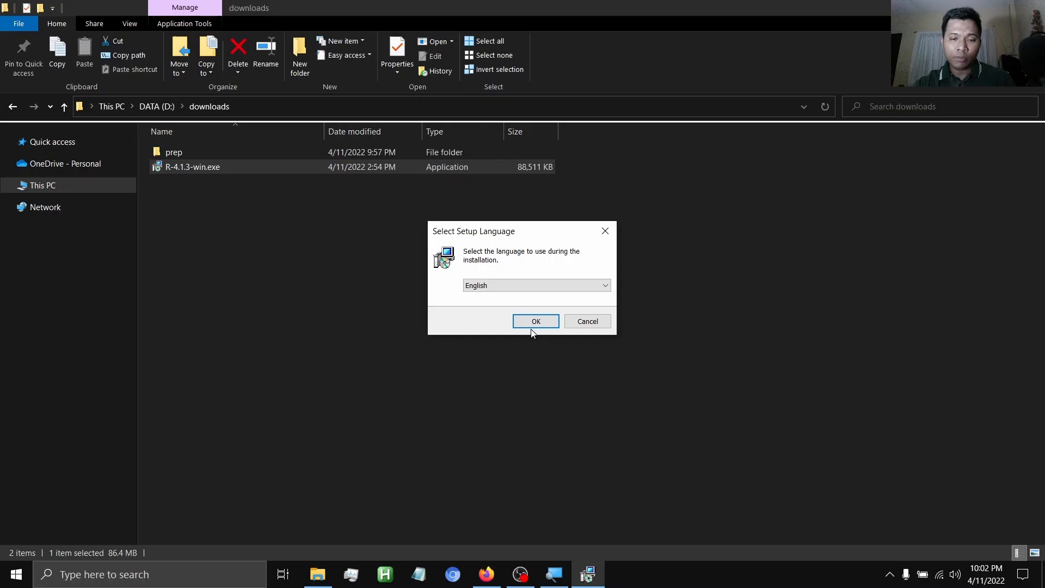
Step: Install R 4.1.3 in English with default components and Start Menu folder, then finish
left_click(535, 321)
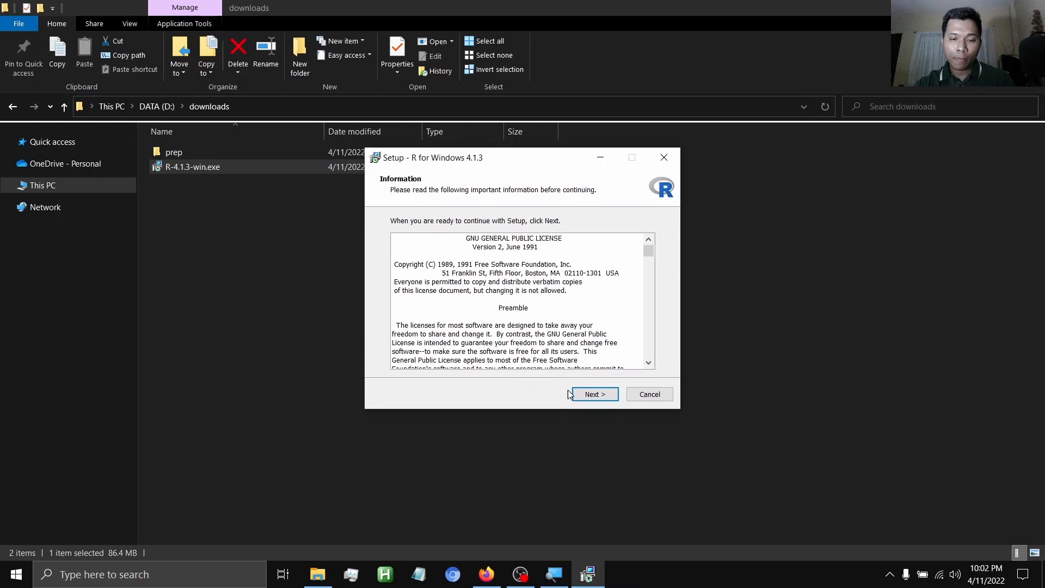
left_click(593, 394)
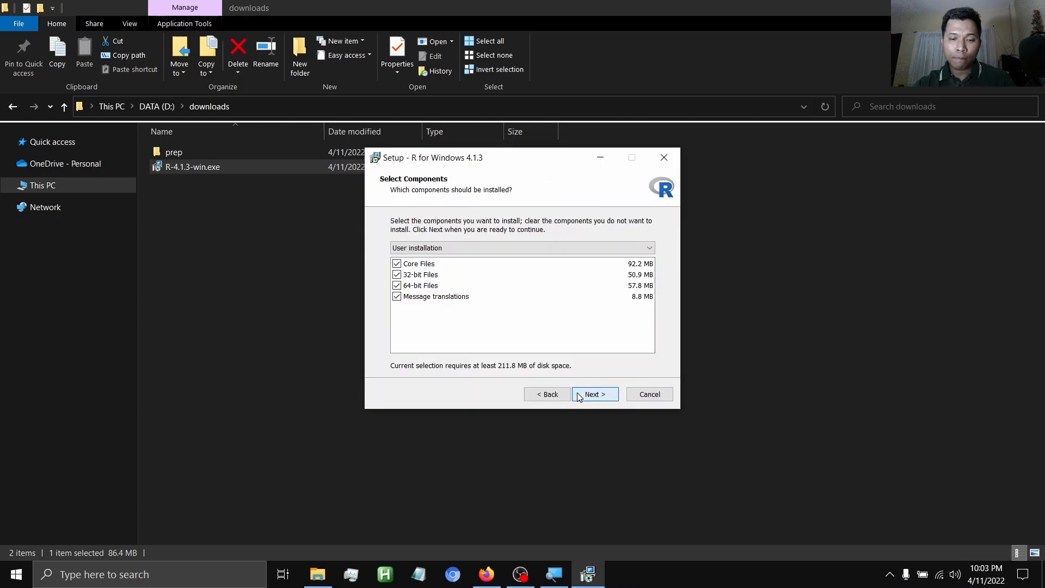
left_click(592, 394)
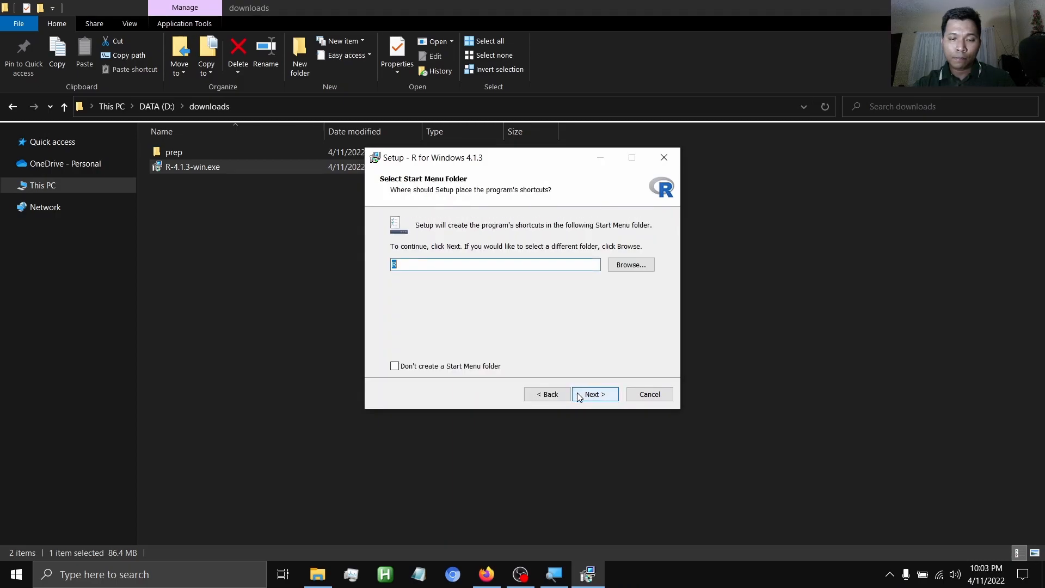
left_click(594, 394)
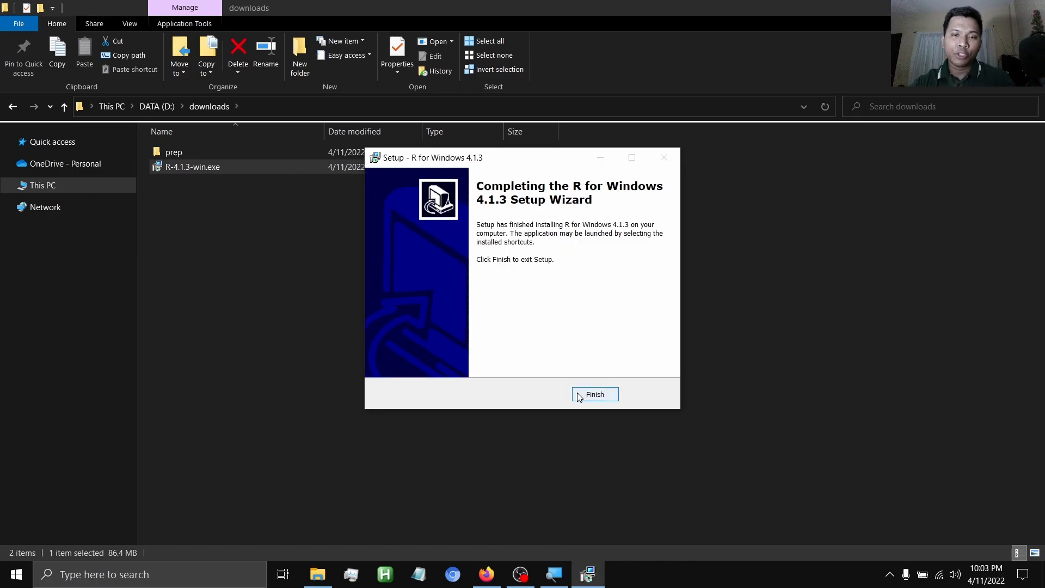
left_click(594, 394)
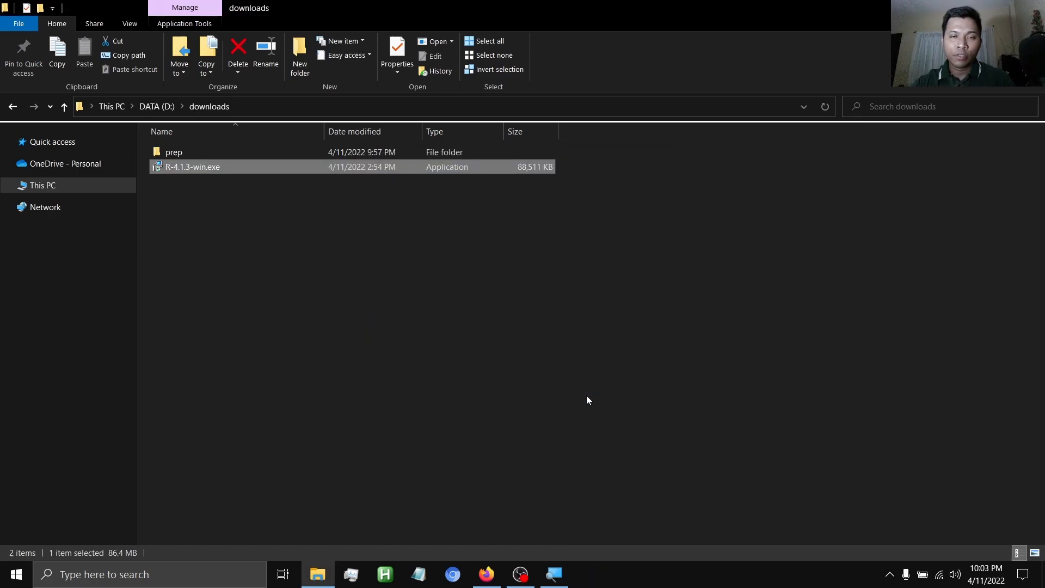